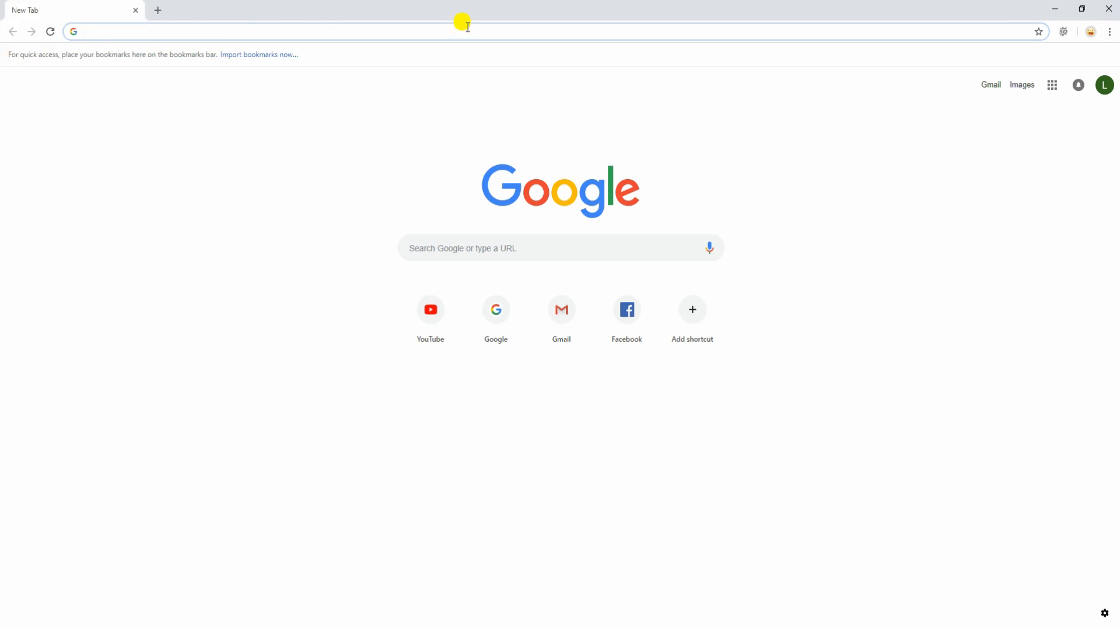
Go to web.airmore.com in Chrome to show the AirMore connection QR code
{"action": "type", "text": "web.airmore.com"}
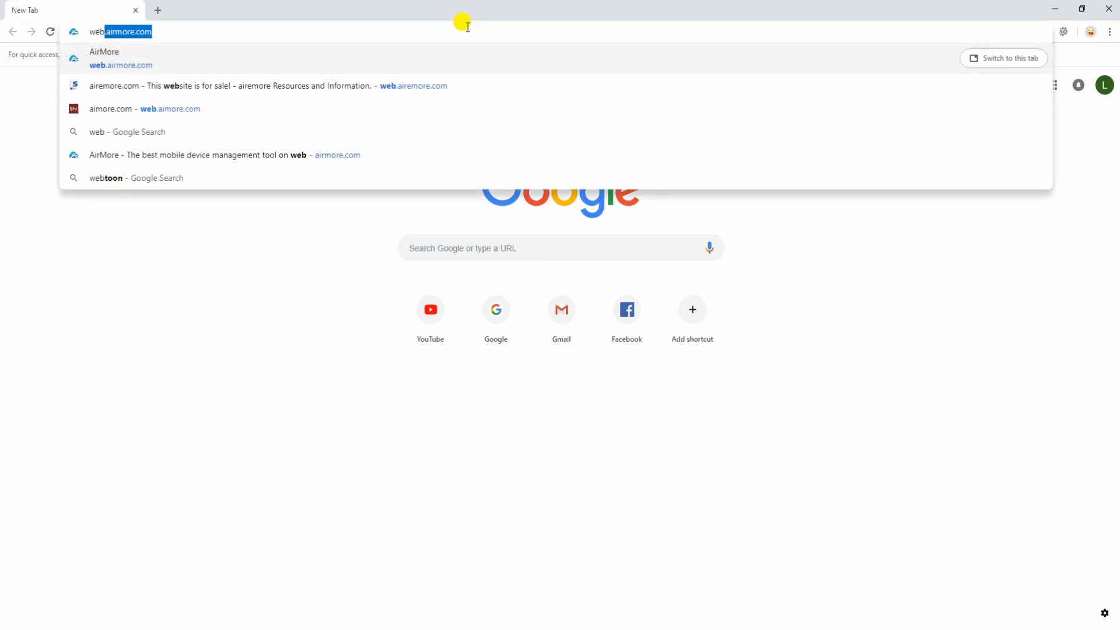
{"action": "key", "text": "Enter"}
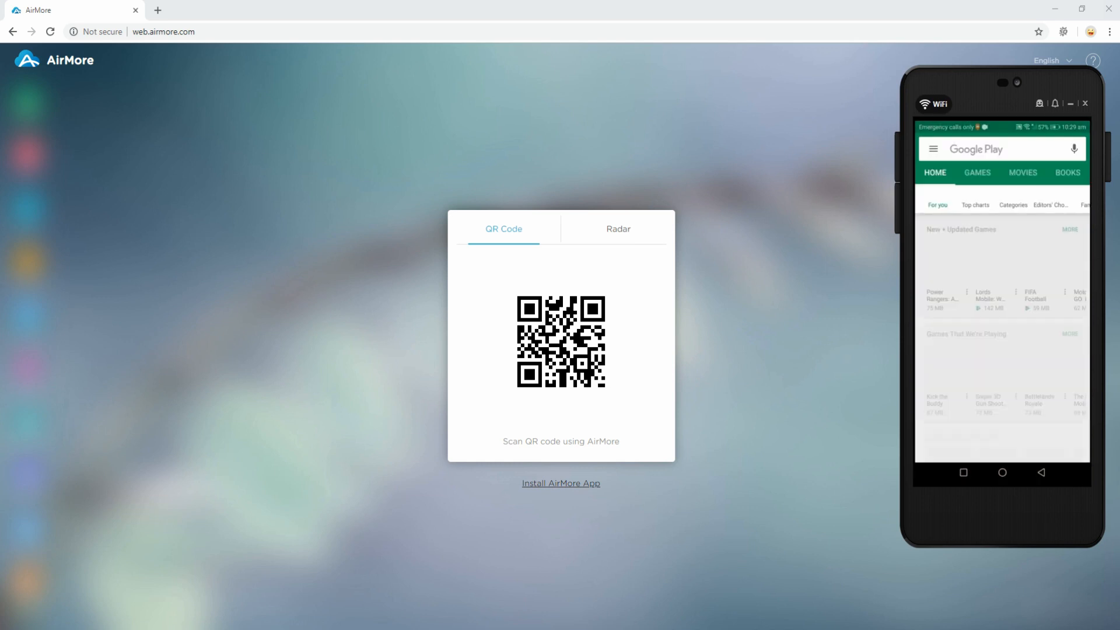
Find AirMore in Play Store, launch it and scan the QR code to connect the RNE-L22
{"action": "left_click", "coordinate": [991, 149]}
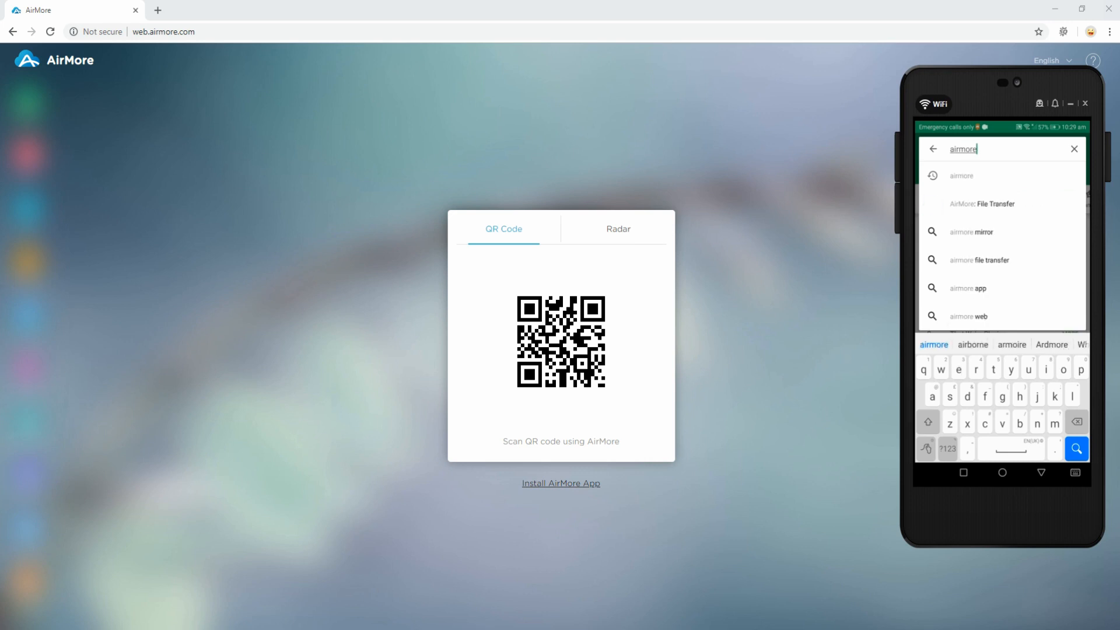
{"action": "left_click", "coordinate": [982, 203]}
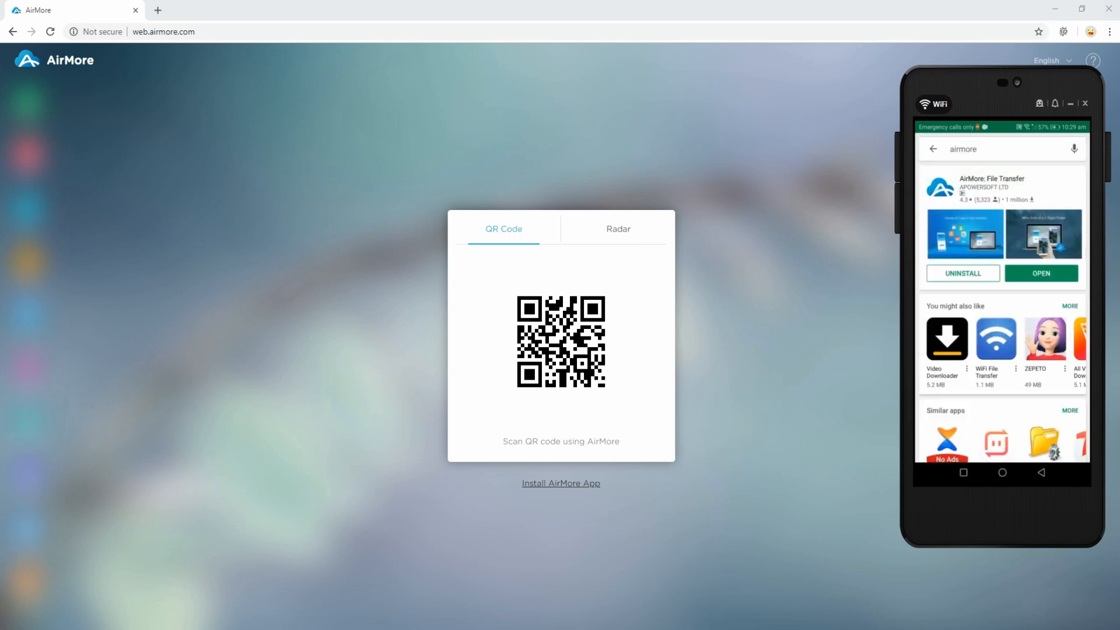
{"action": "left_click", "coordinate": [1041, 273]}
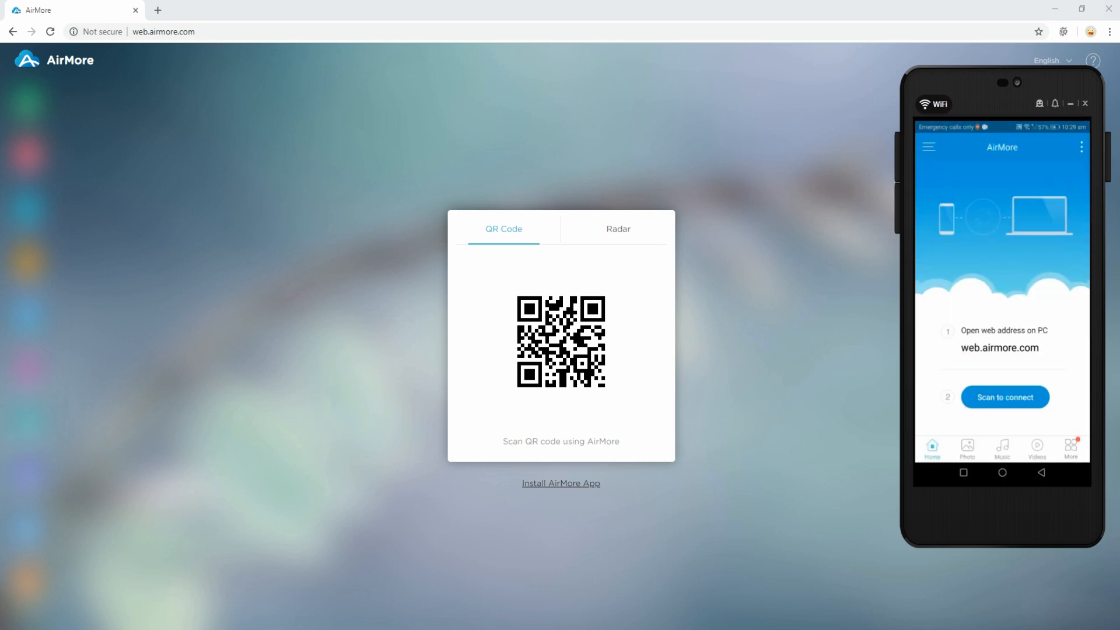
{"action": "left_click", "coordinate": [1004, 397]}
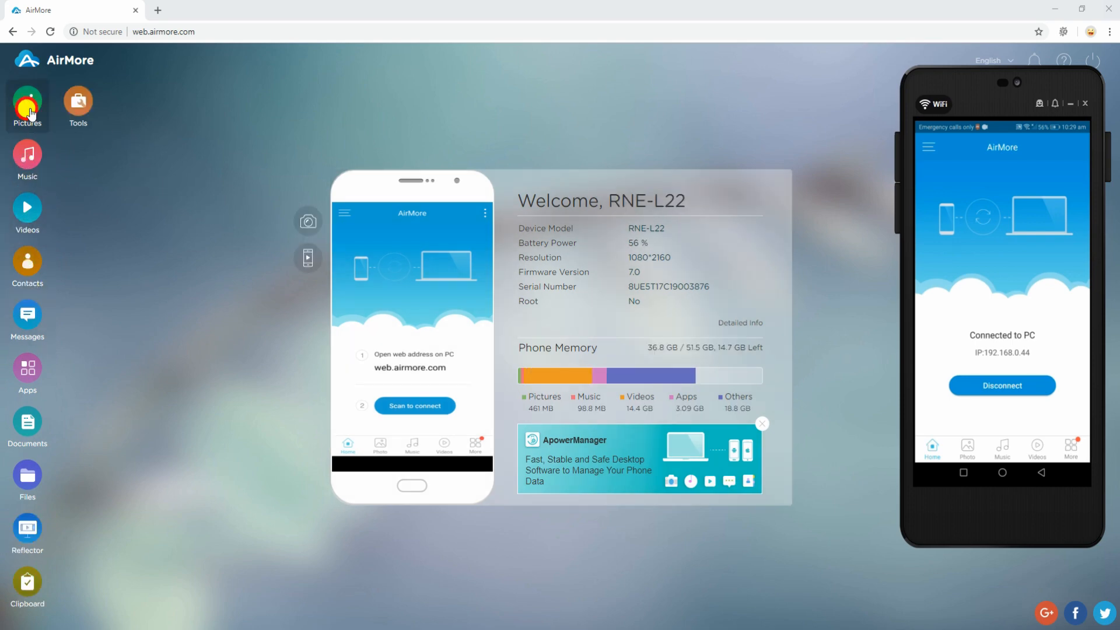
Download the bottle photo and upload the green hexagon picture into My Photo
{"action": "left_click", "coordinate": [27, 100]}
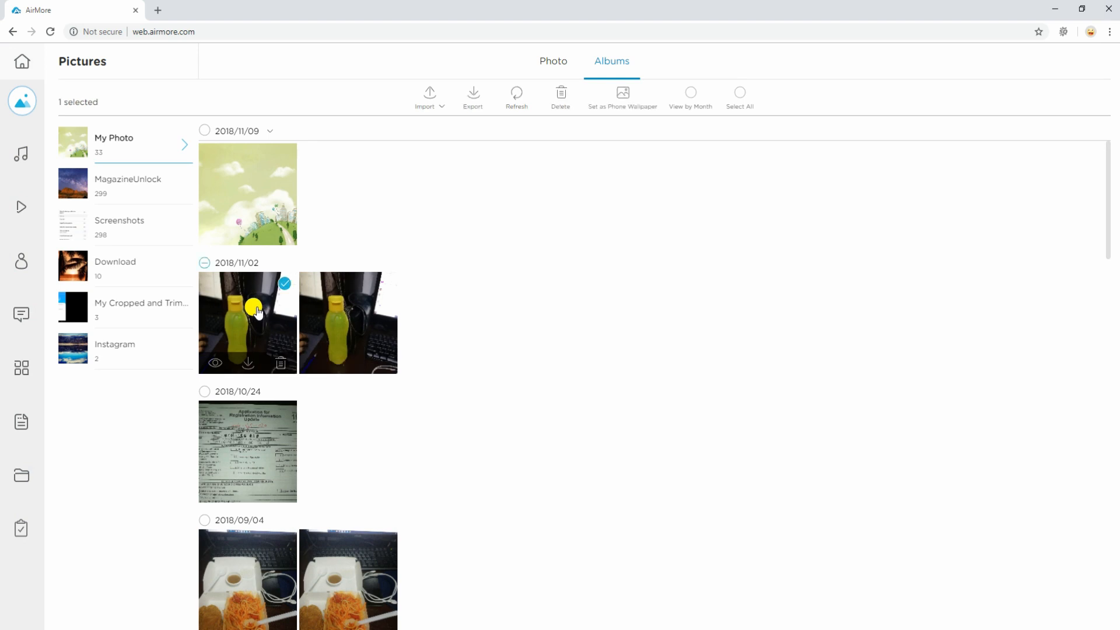
{"action": "left_click", "coordinate": [247, 363]}
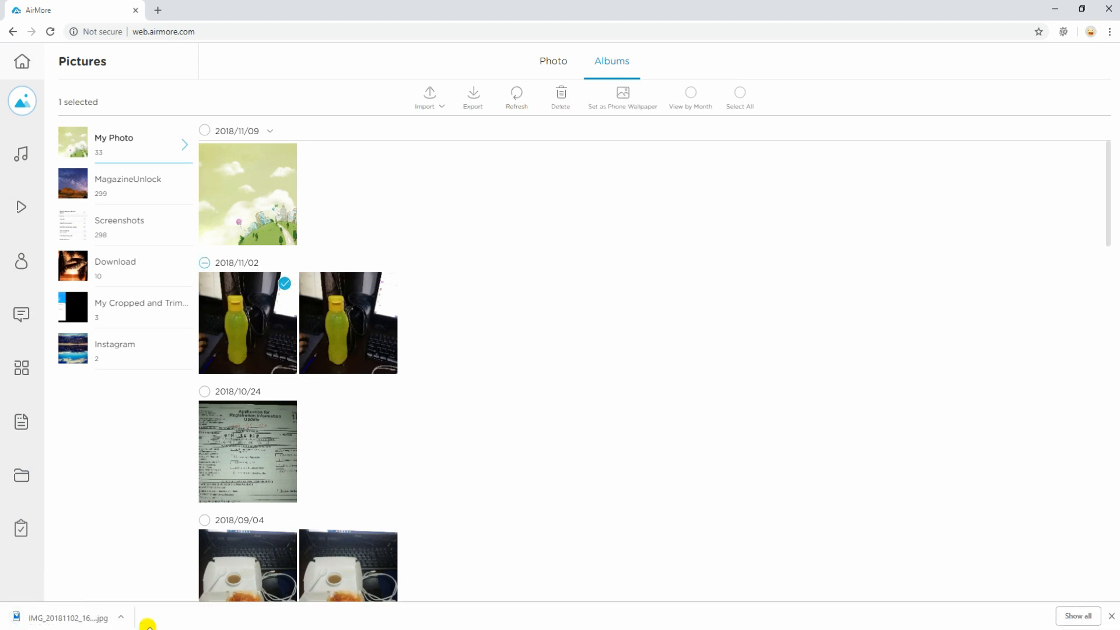
{"action": "left_click", "coordinate": [428, 96]}
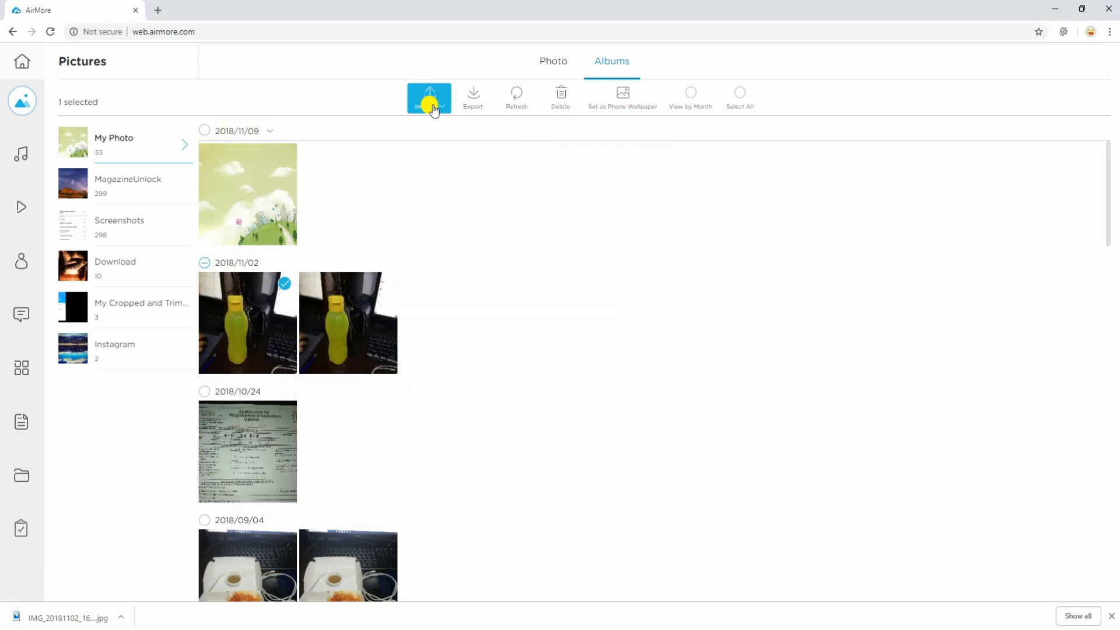
{"action": "left_click", "coordinate": [430, 93]}
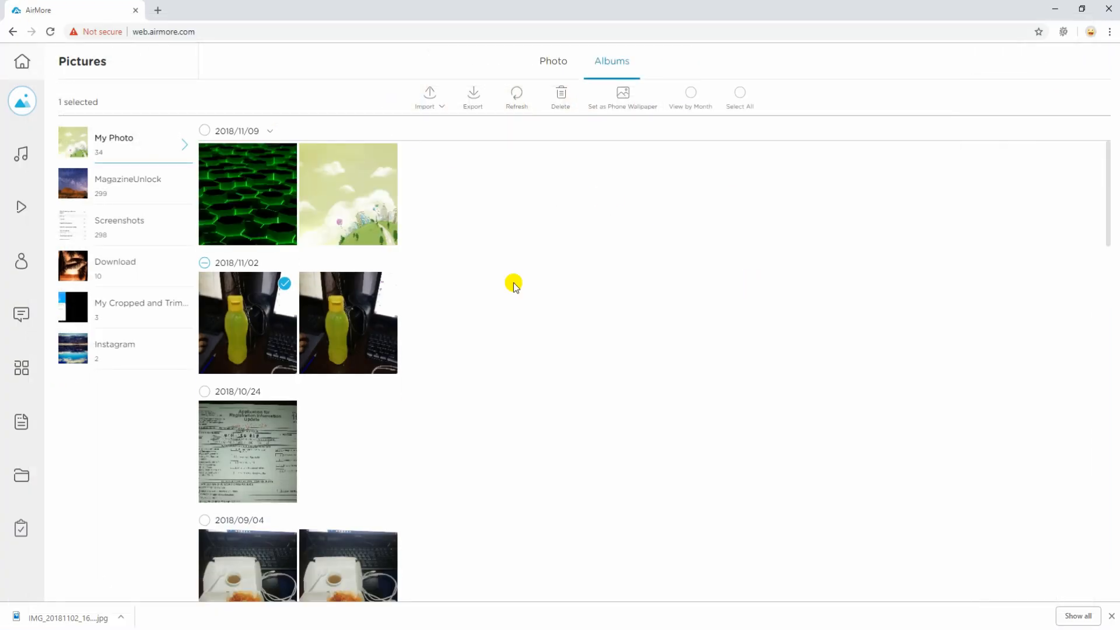
Play a song in Music with raised volume, then show the Video album's four clips
{"action": "left_click", "coordinate": [22, 154]}
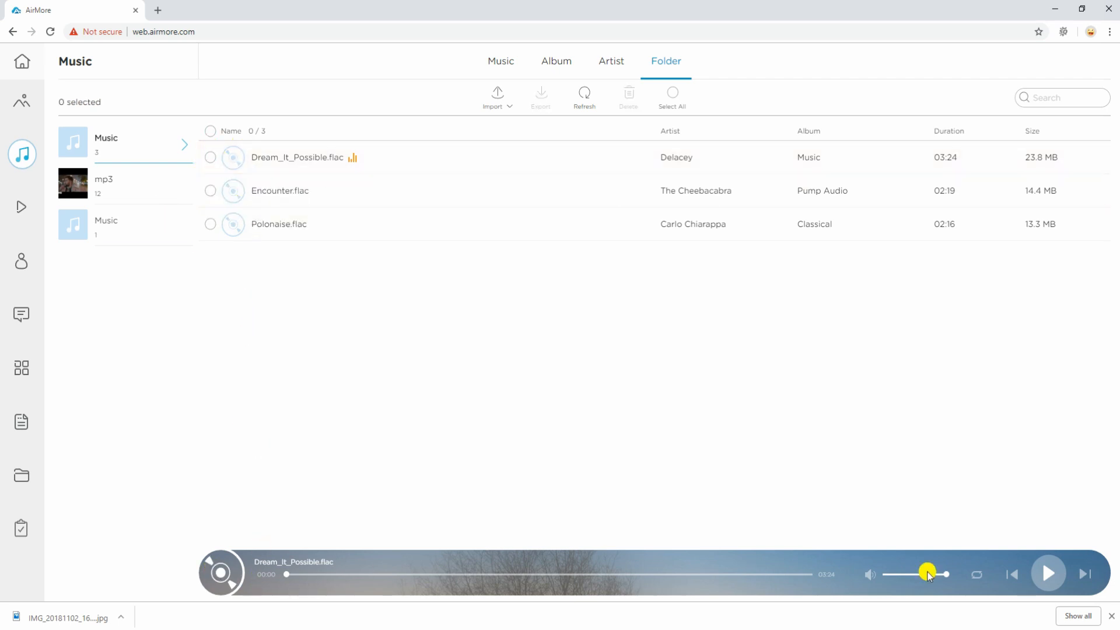
{"action": "left_click", "coordinate": [1048, 574]}
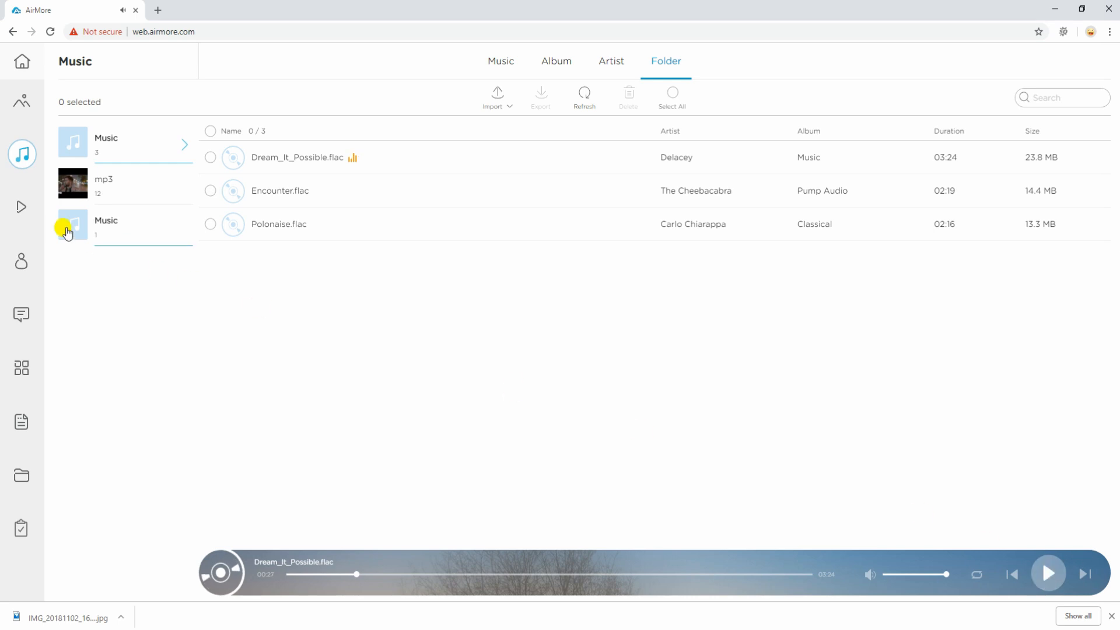
{"action": "left_click", "coordinate": [21, 208]}
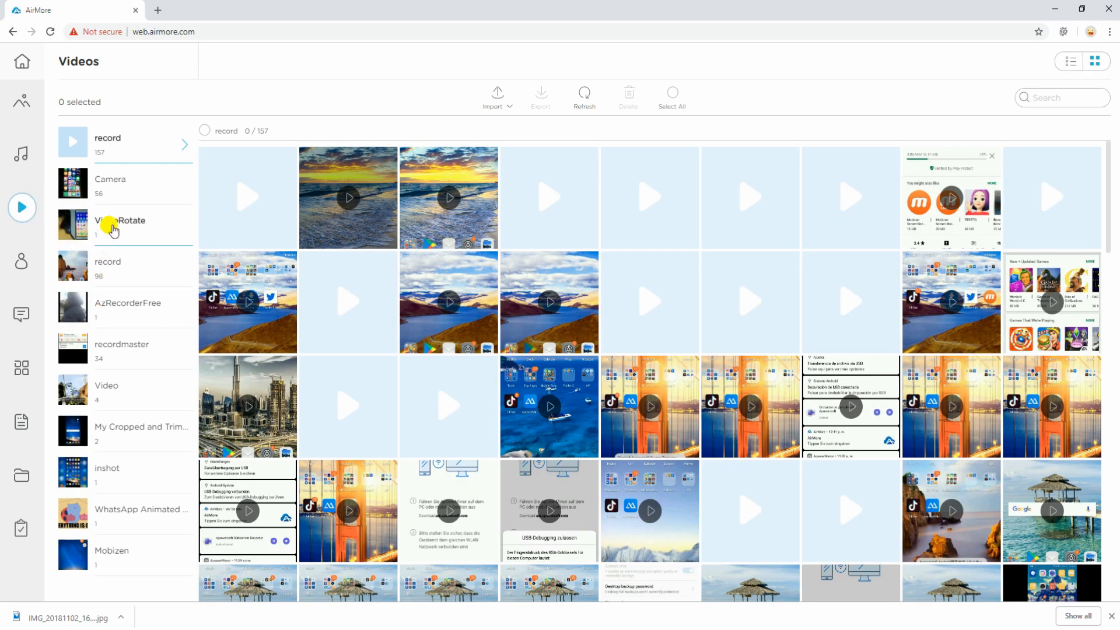
{"action": "mouse_move", "coordinate": [114, 391]}
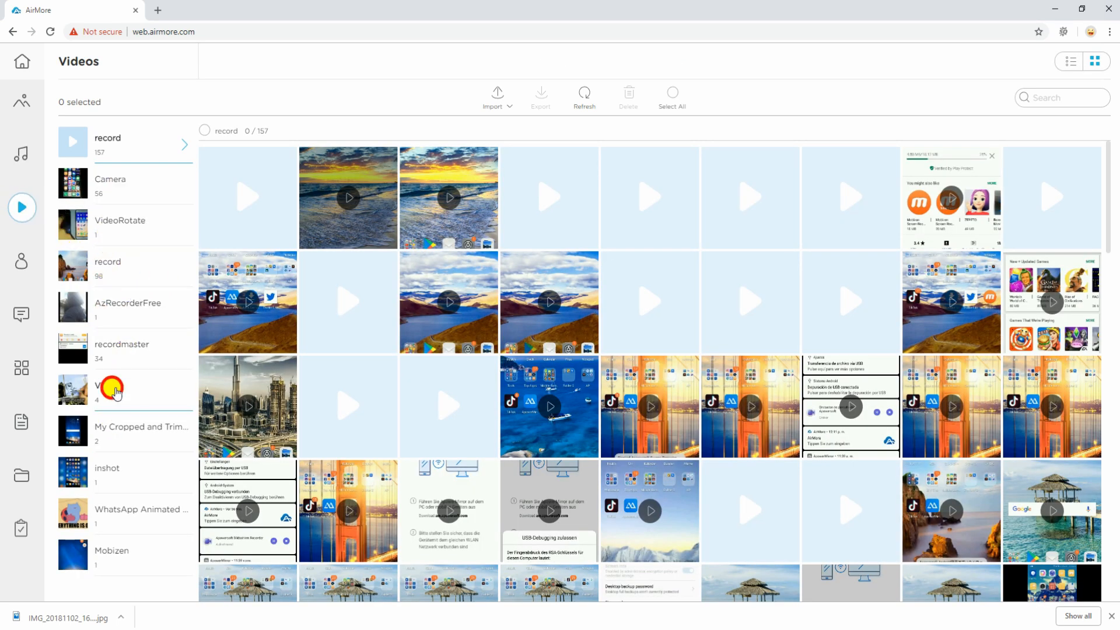
{"action": "left_click", "coordinate": [111, 389]}
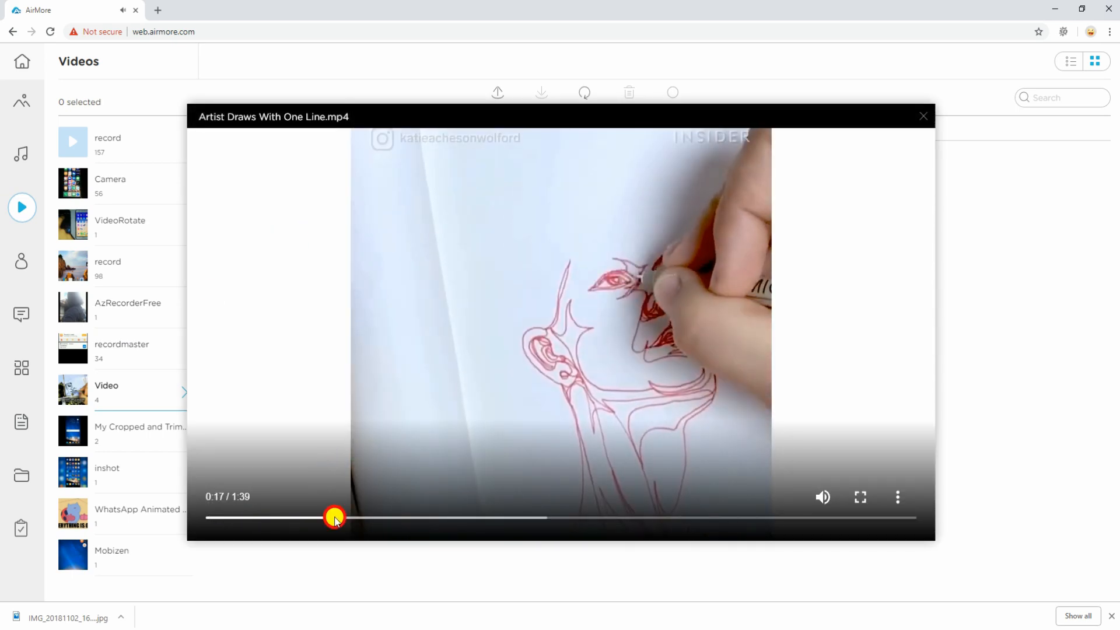
{"action": "left_click", "coordinate": [923, 116]}
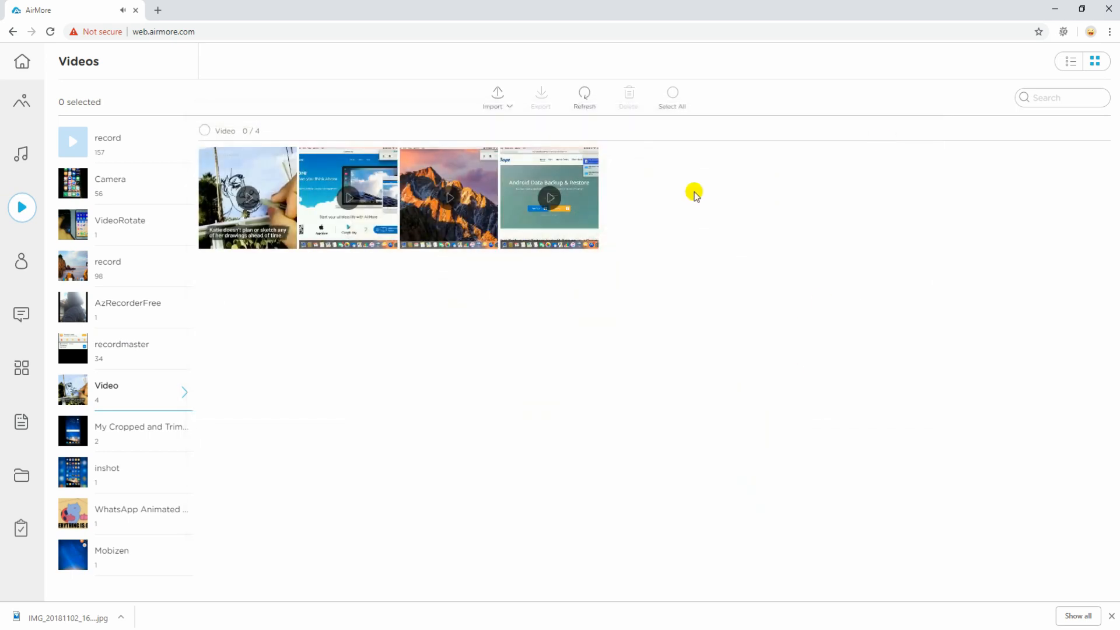
Return to the AirMore dashboard and confirm disconnecting the phone
{"action": "left_click", "coordinate": [22, 61]}
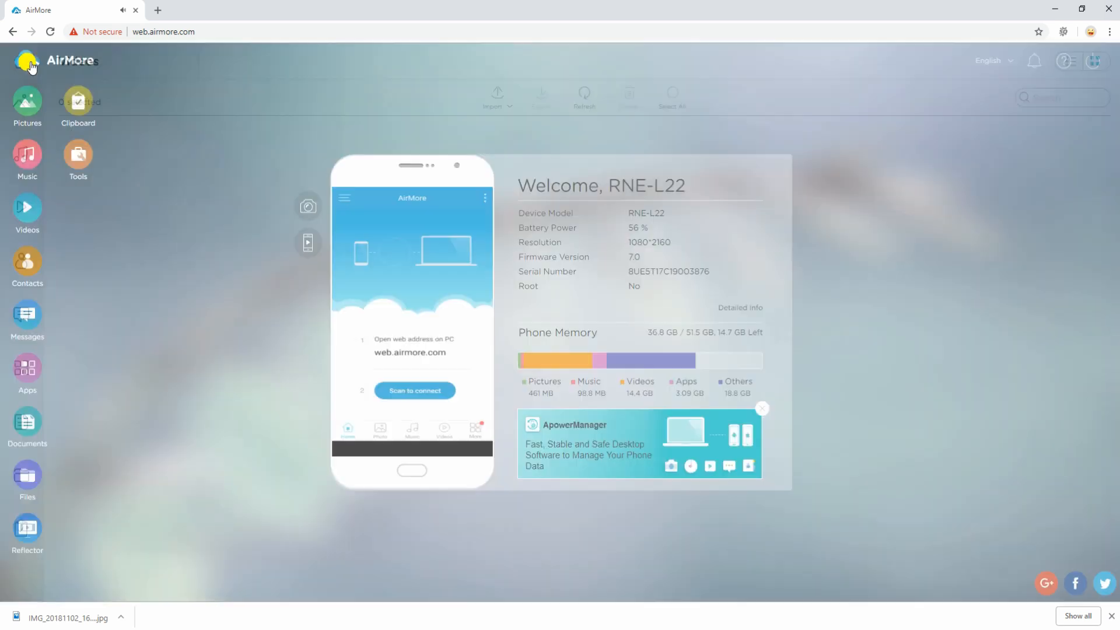
{"action": "mouse_move", "coordinate": [1092, 61]}
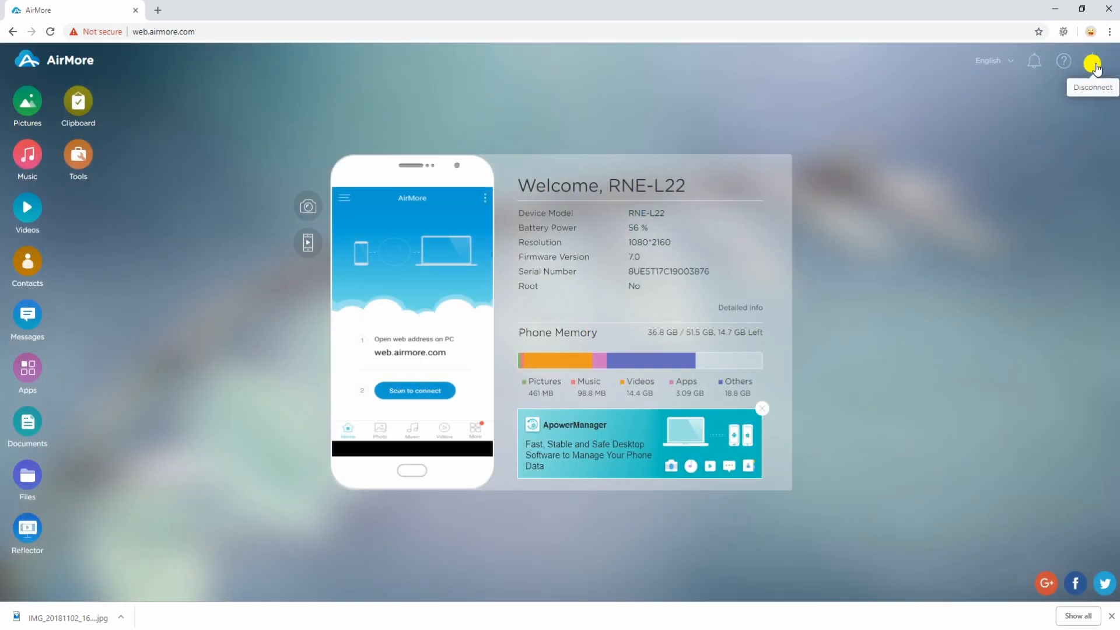
{"action": "left_click", "coordinate": [1092, 61]}
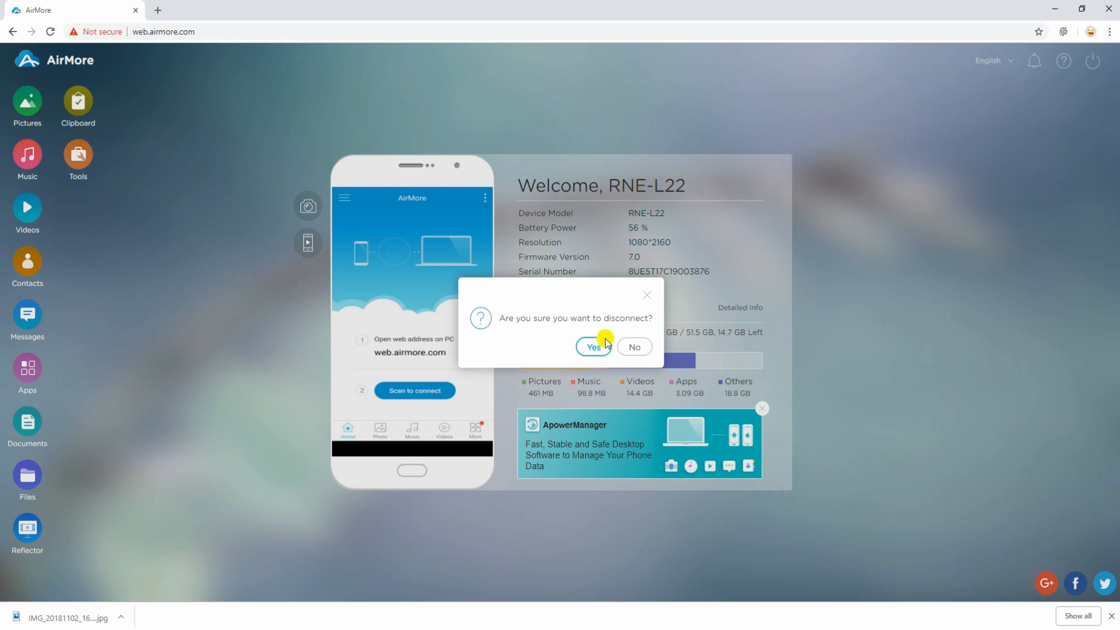
{"action": "left_click", "coordinate": [592, 347]}
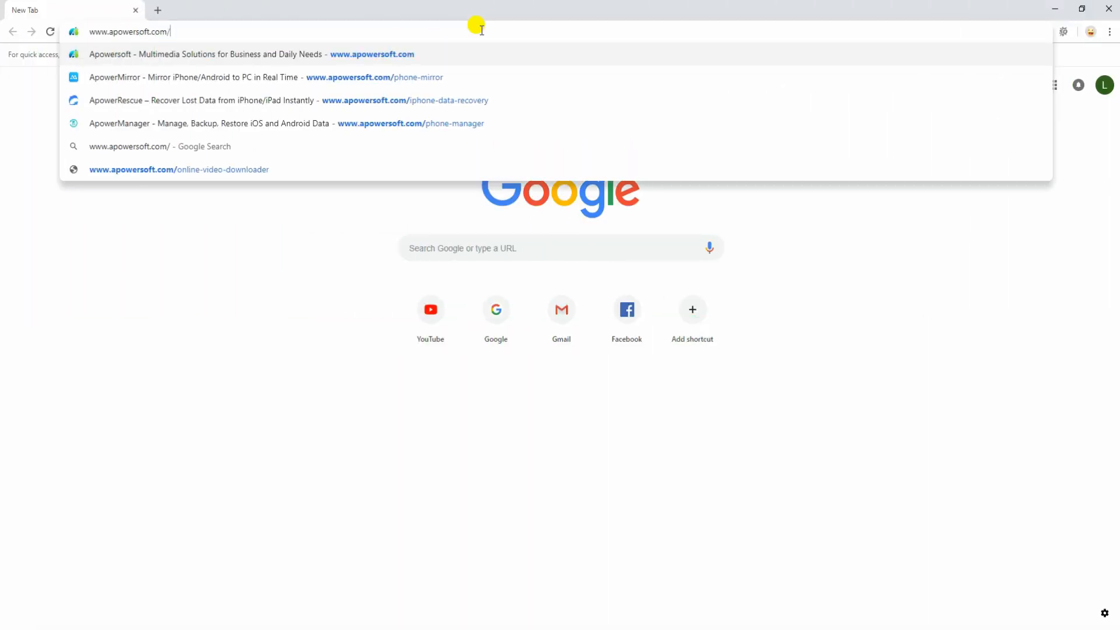
Load the ApowerManager product page from apowersoft.com and minimize the browser
{"action": "left_click", "coordinate": [210, 124]}
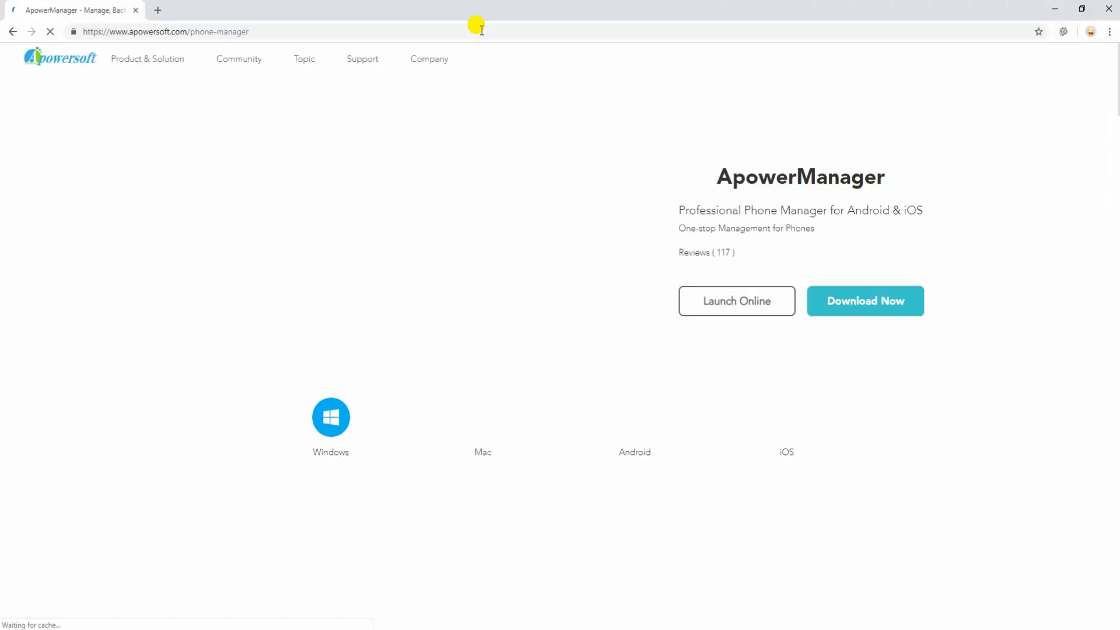
{"action": "left_click", "coordinate": [865, 301]}
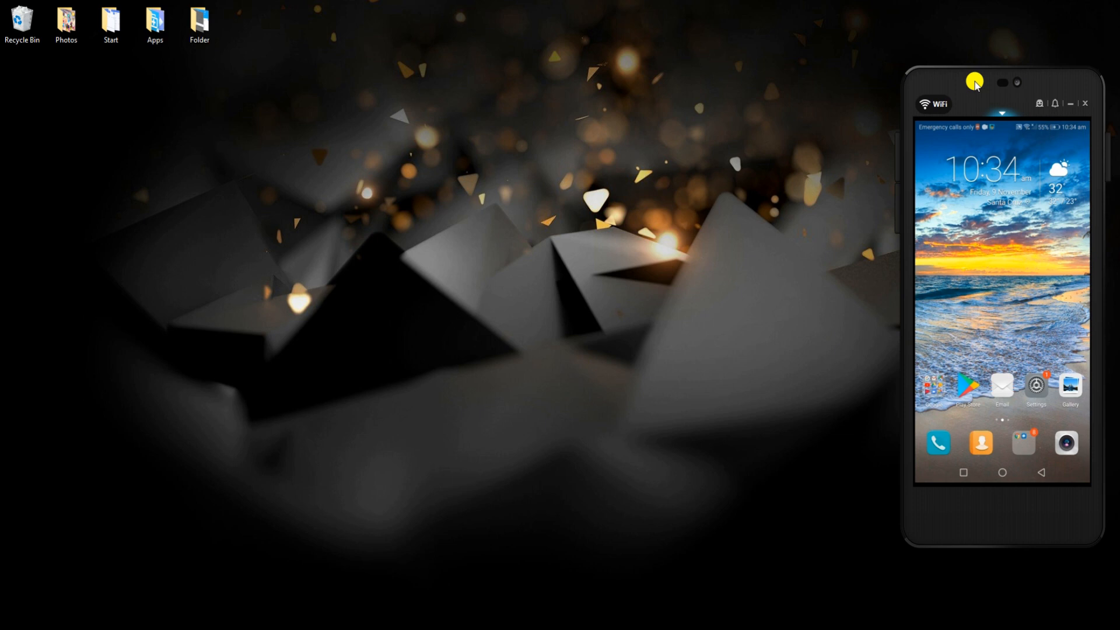
Search Play Store for 'apowerm' and launch the installed ApowerManager app
{"action": "left_click", "coordinate": [968, 385]}
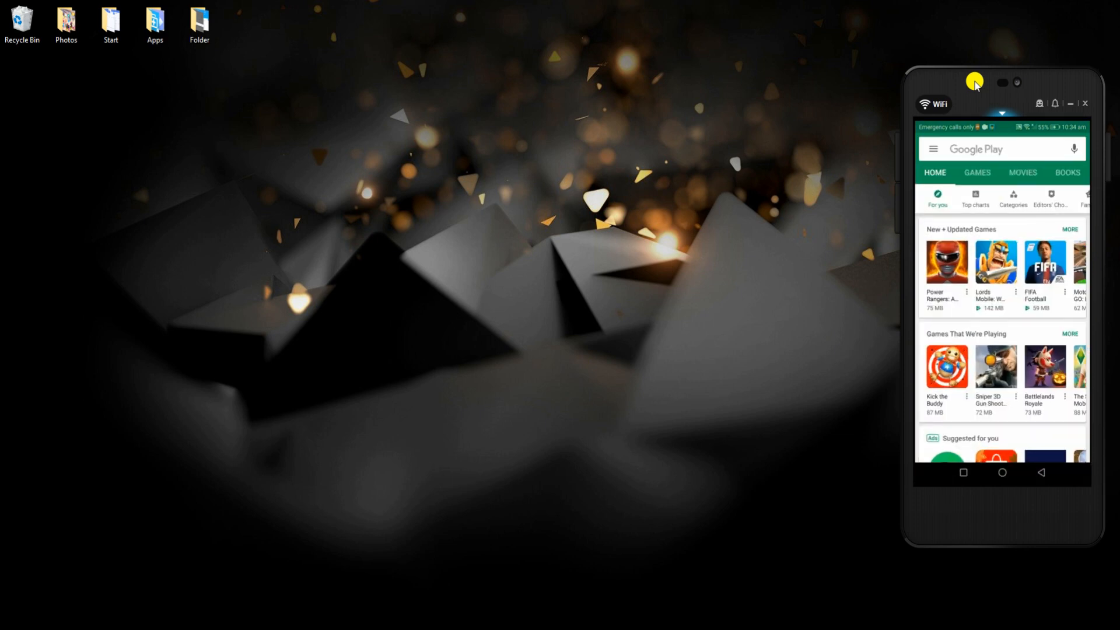
{"action": "type", "text": "apowermanager"}
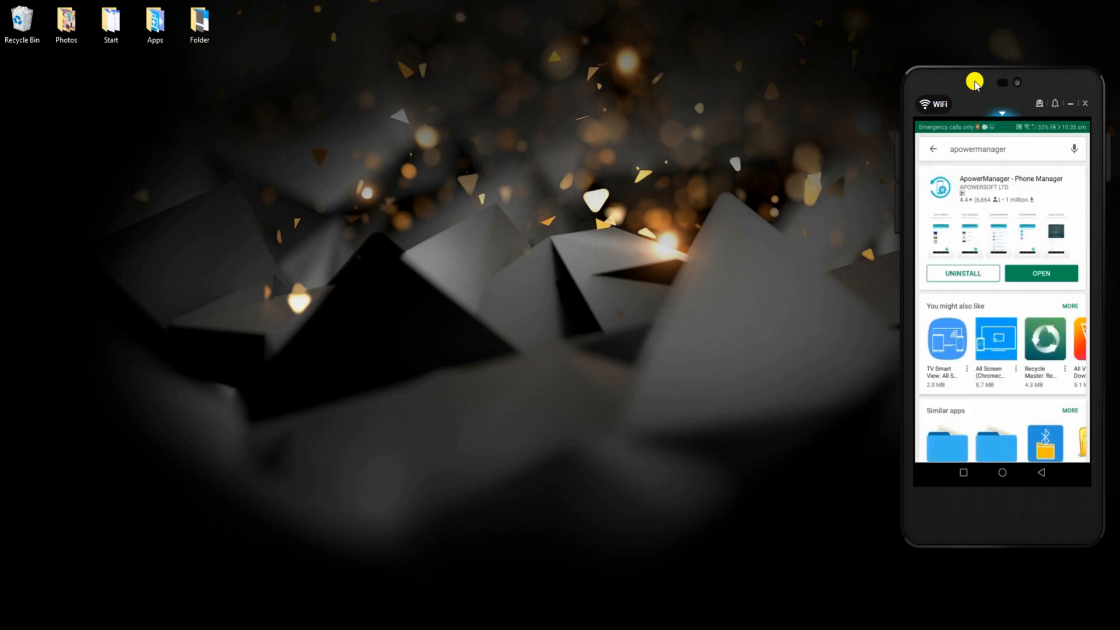
{"action": "left_click", "coordinate": [1040, 273]}
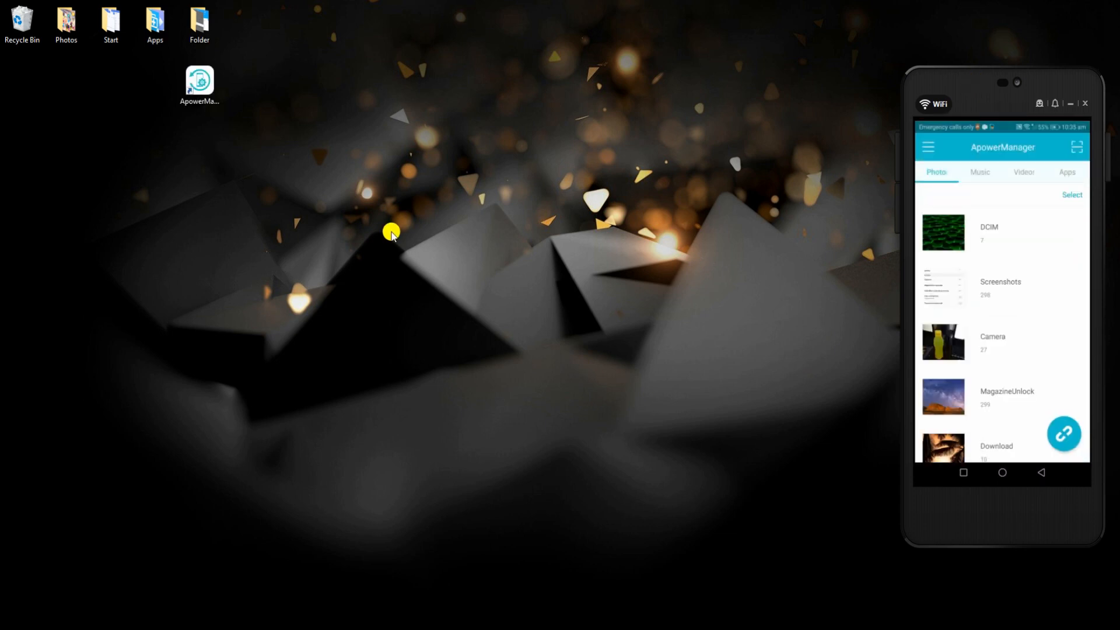
Start ApowerManager on the desktop and connect it to the RNE-L22 phone
{"action": "double_click", "coordinate": [199, 81]}
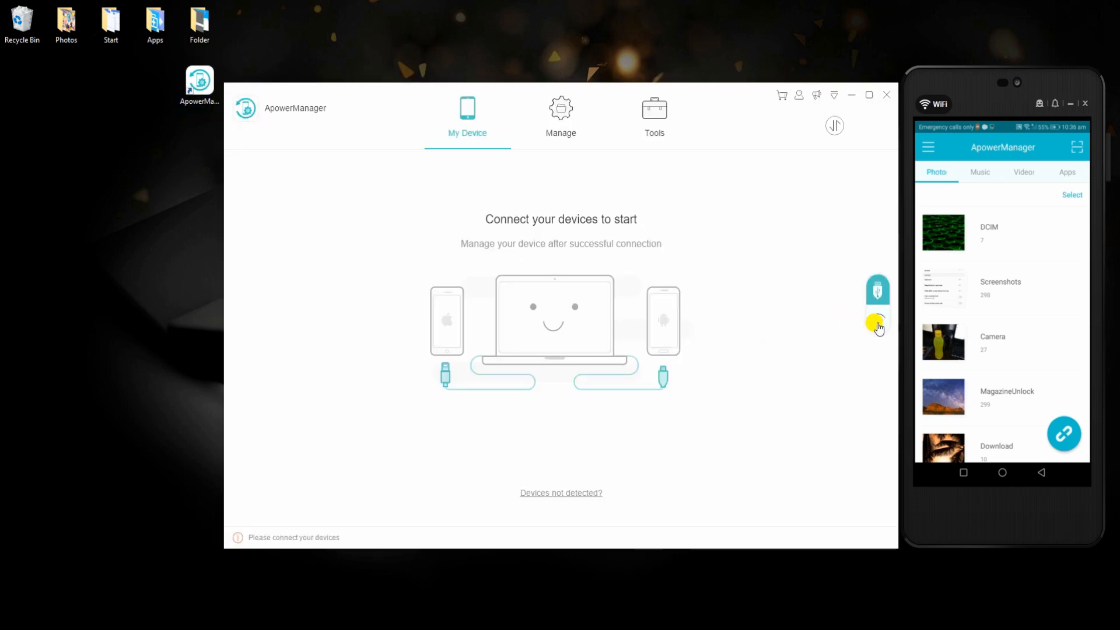
{"action": "left_click", "coordinate": [878, 322]}
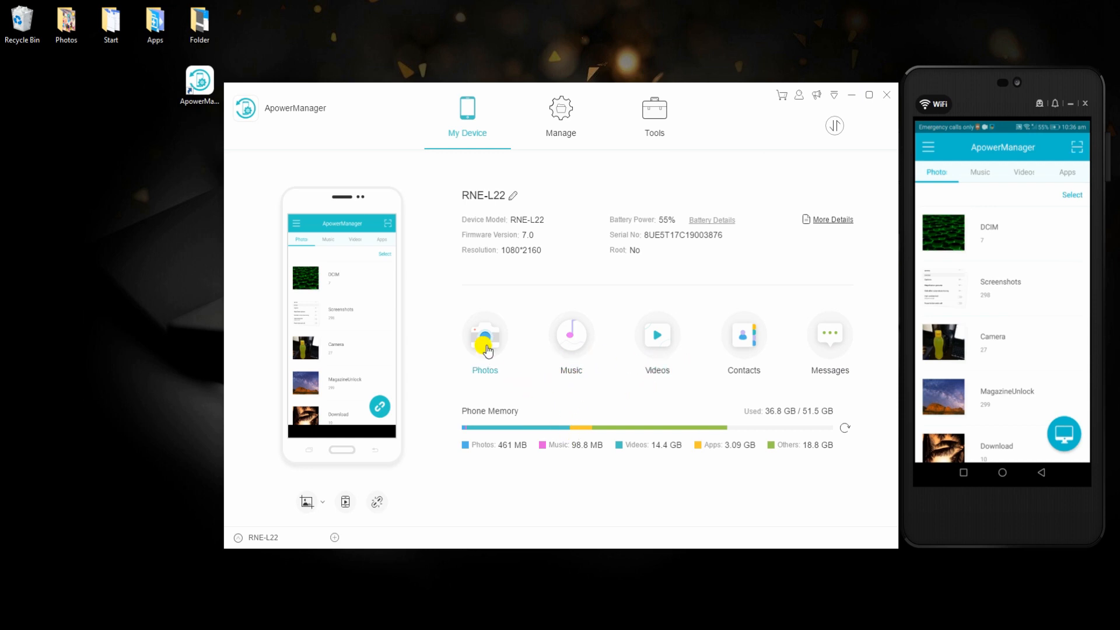
Preview the green 2018/11/09 photo, then play Encounter.flac from My Music
{"action": "left_click", "coordinate": [485, 339]}
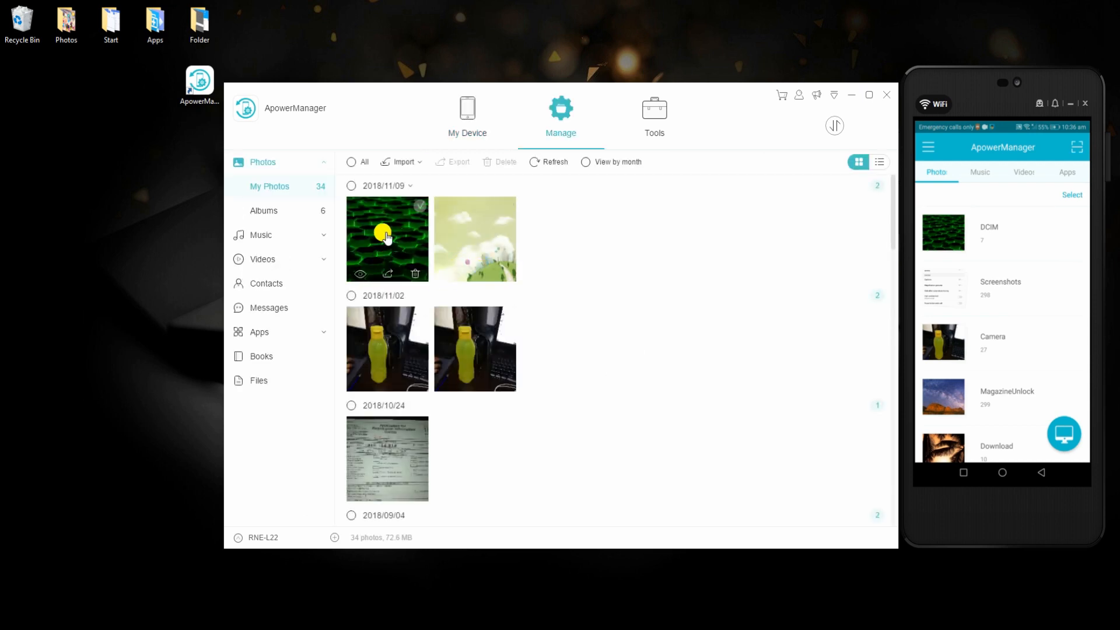
{"action": "double_click", "coordinate": [387, 239]}
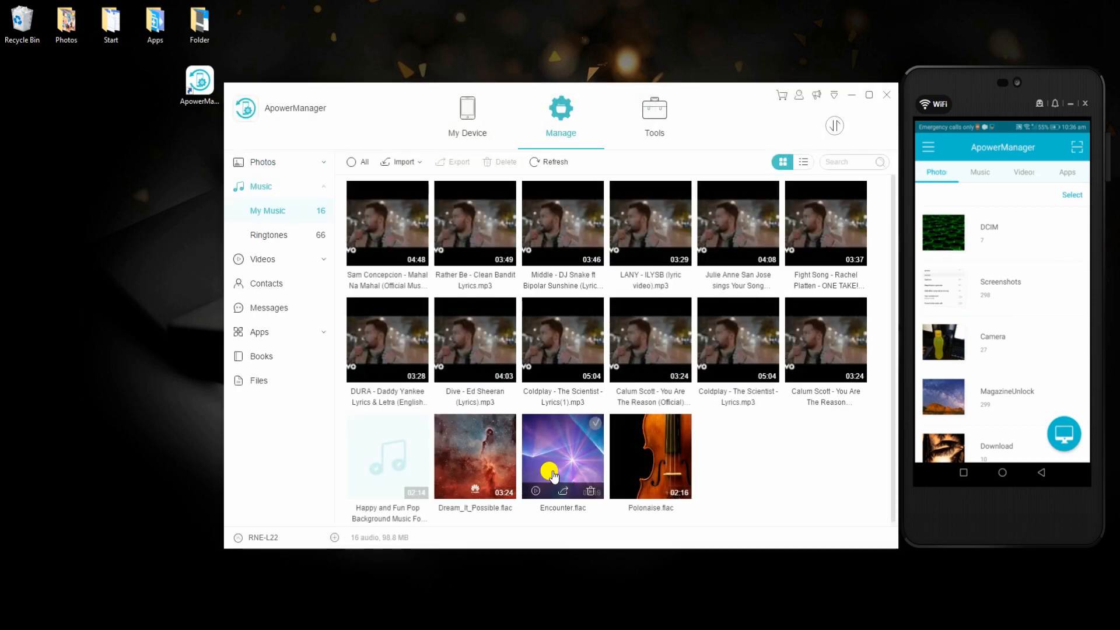
{"action": "left_click", "coordinate": [535, 491]}
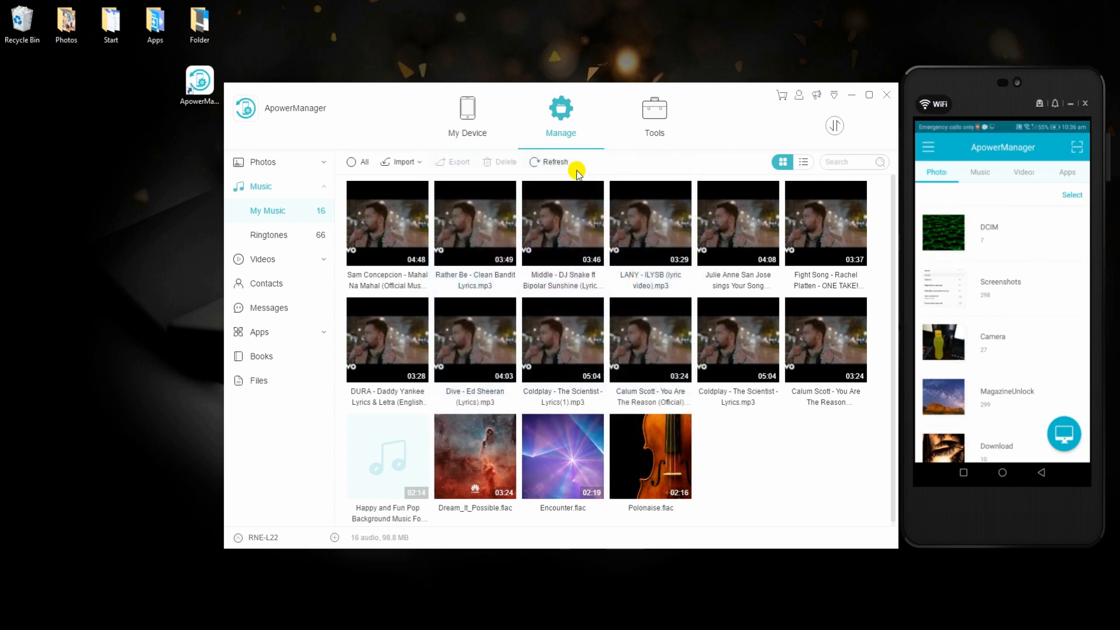
{"action": "mouse_move", "coordinate": [295, 271]}
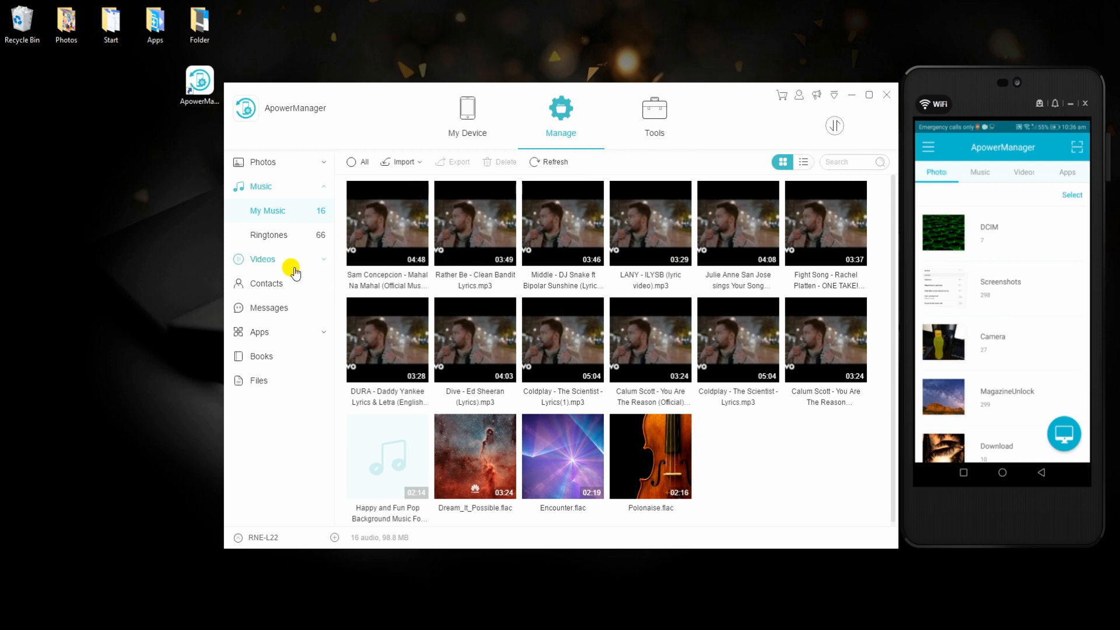
View Tools' Backup & Restore options, close them and return to My Device
{"action": "left_click", "coordinate": [654, 108]}
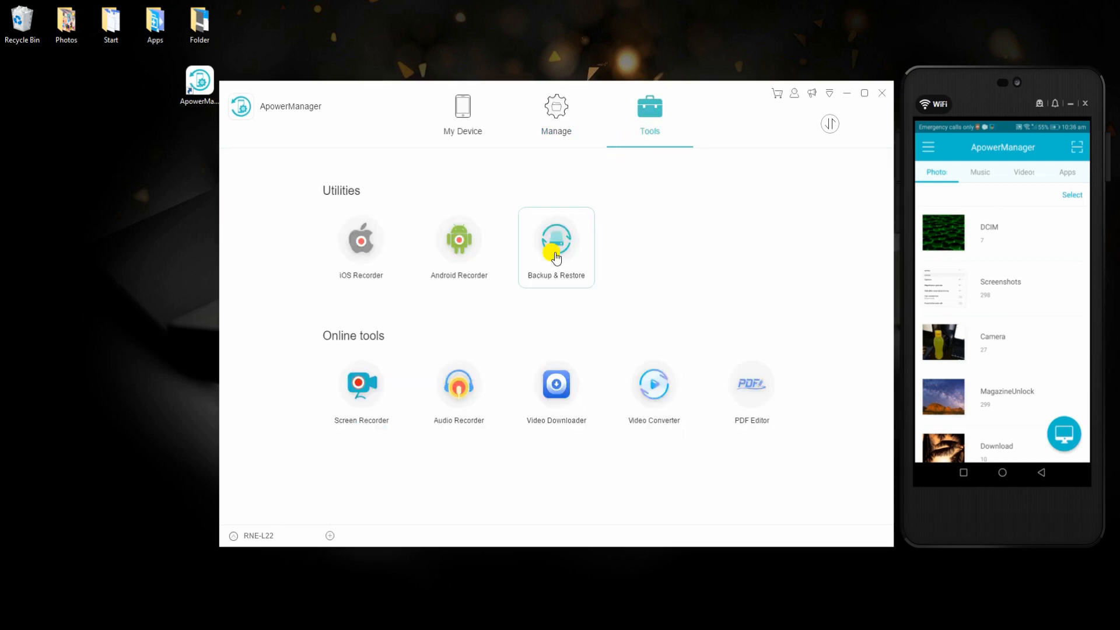
{"action": "left_click", "coordinate": [556, 243]}
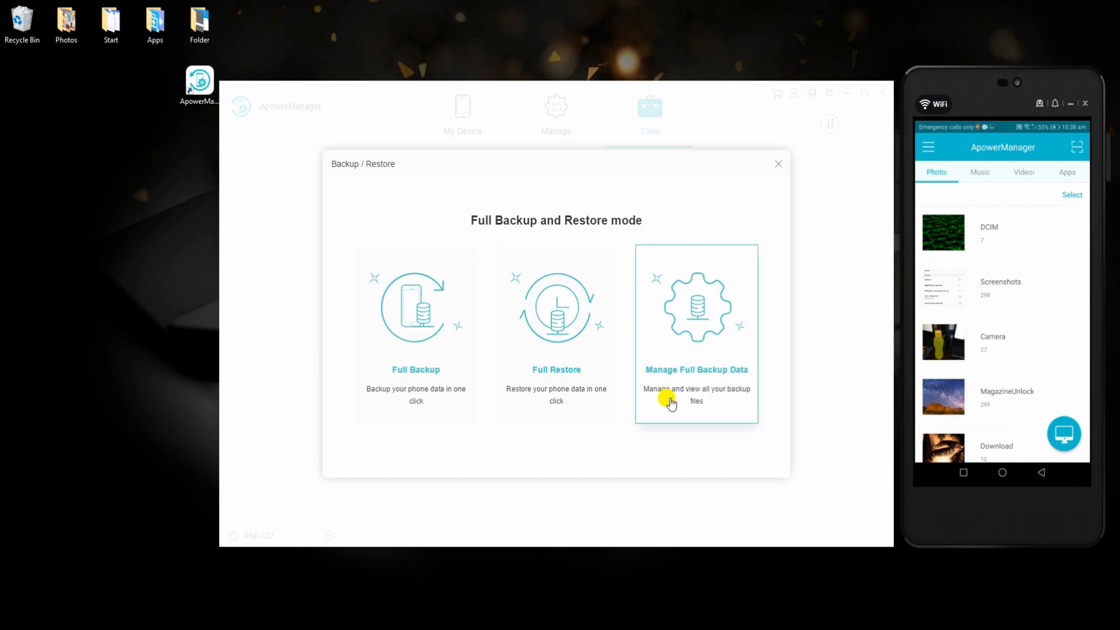
{"action": "left_click", "coordinate": [778, 164]}
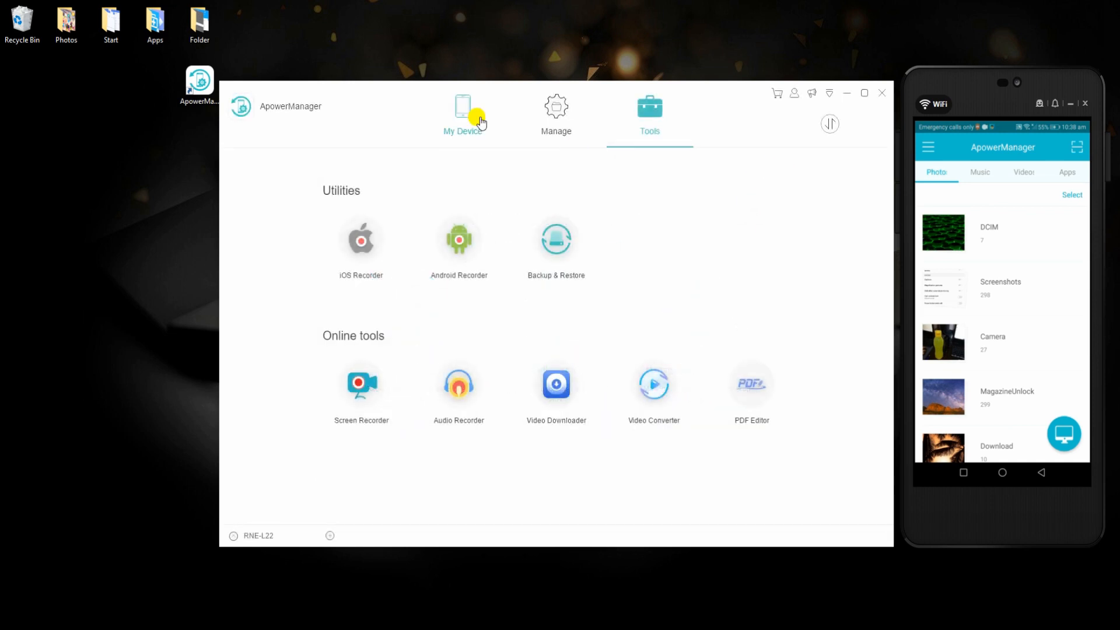
{"action": "left_click", "coordinate": [463, 108]}
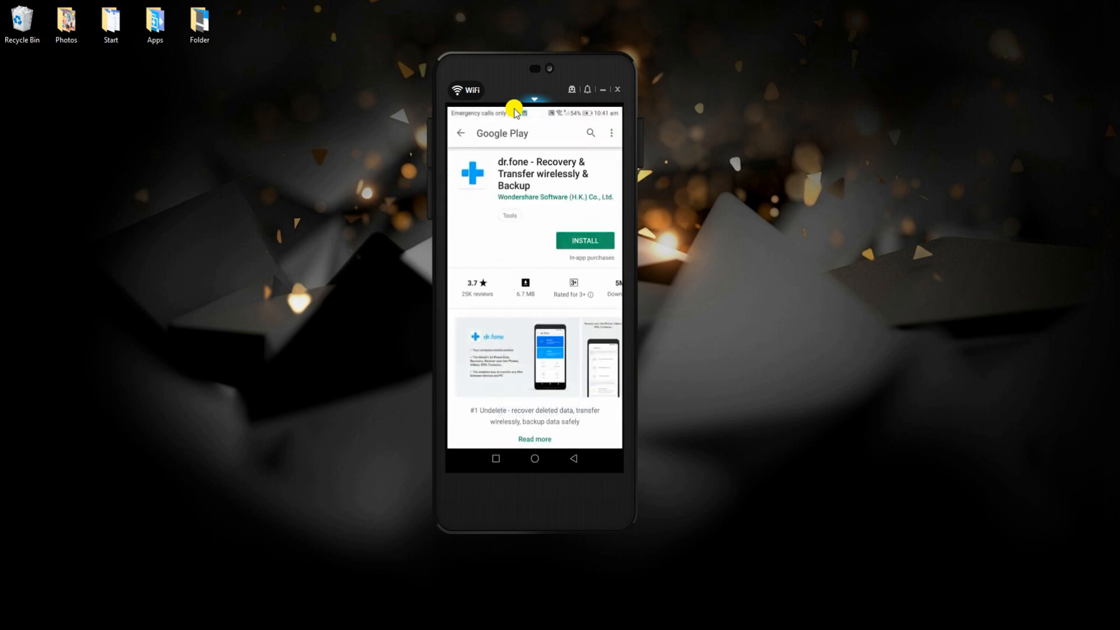
Install dr.fone Recovery & Transfer wirelessly & Backup from its Play Store page
{"action": "left_click", "coordinate": [585, 240]}
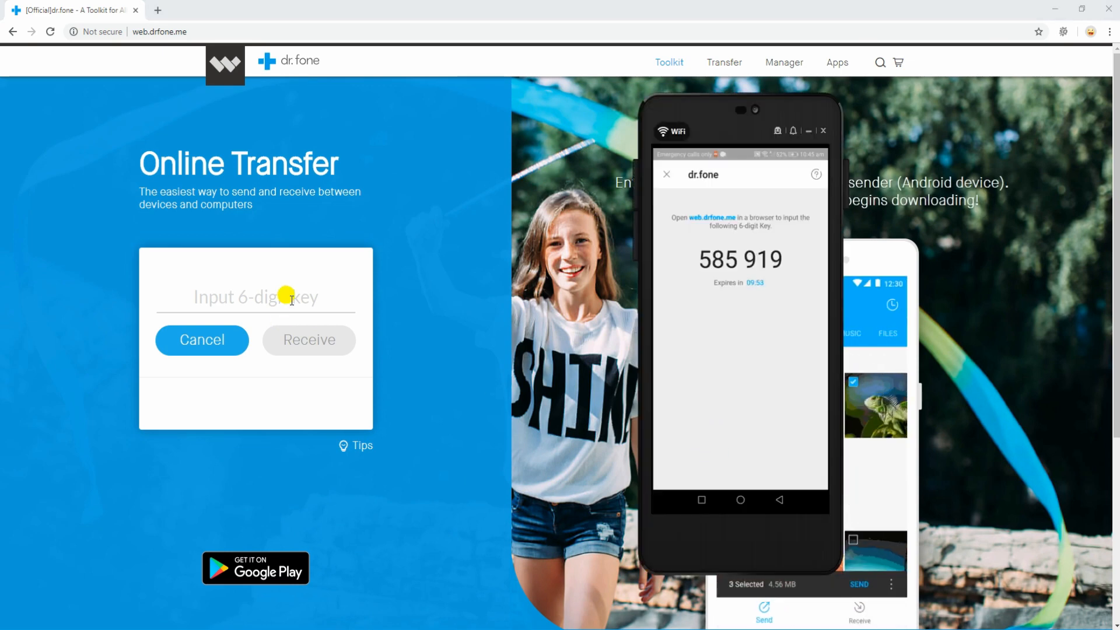
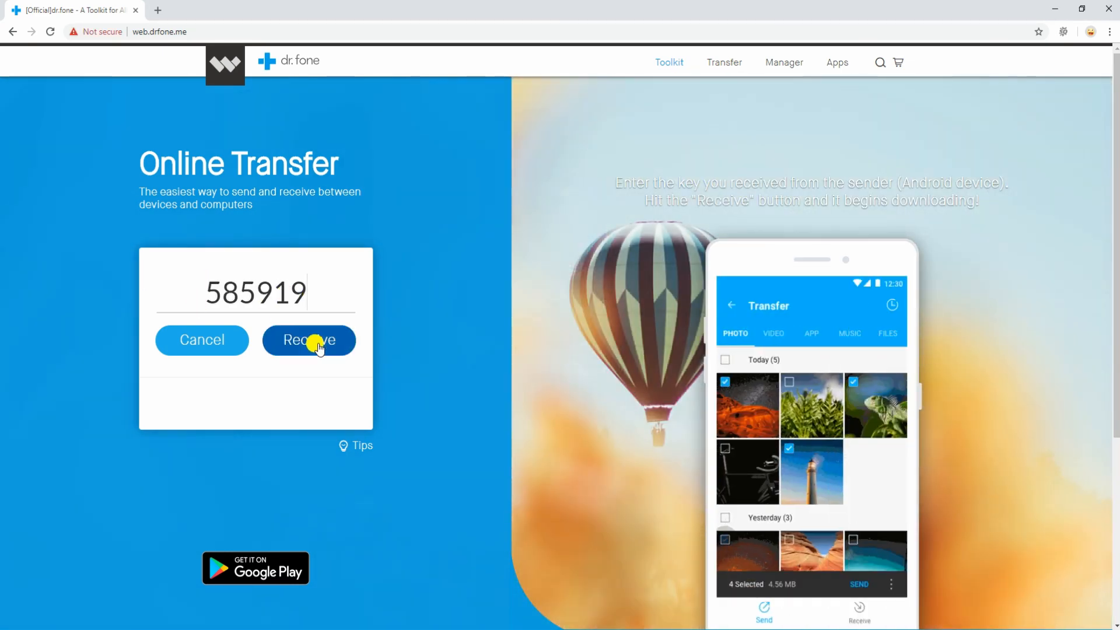
Enter the phone's 6-digit key, receive the three files as a zip and confirm
{"action": "left_click", "coordinate": [308, 340]}
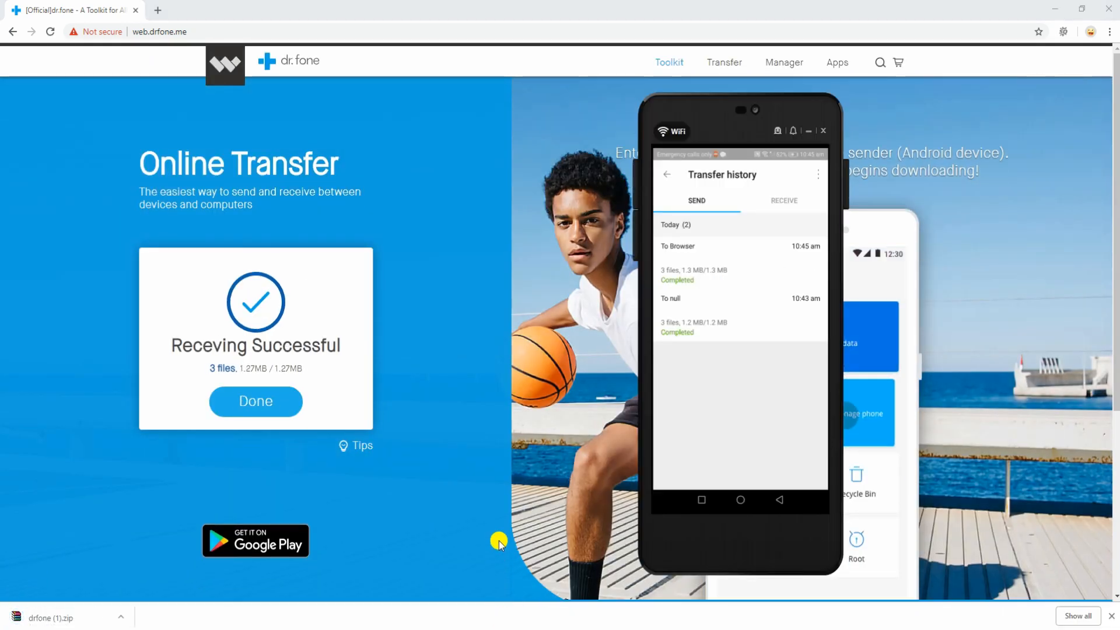
{"action": "left_click", "coordinate": [256, 401]}
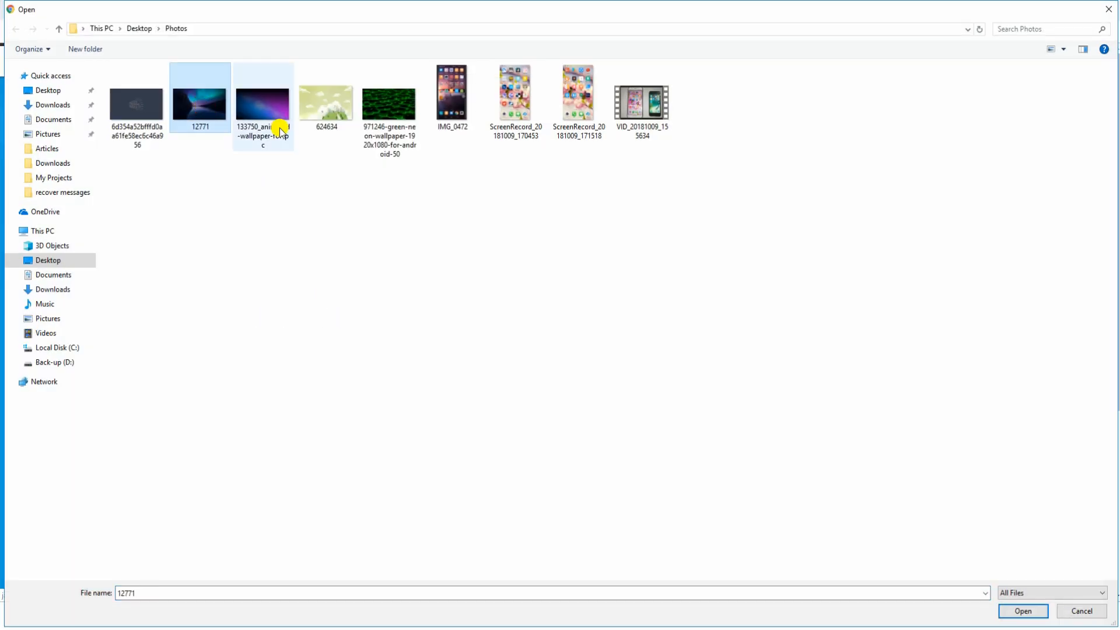
{"action": "left_click", "coordinate": [1029, 611]}
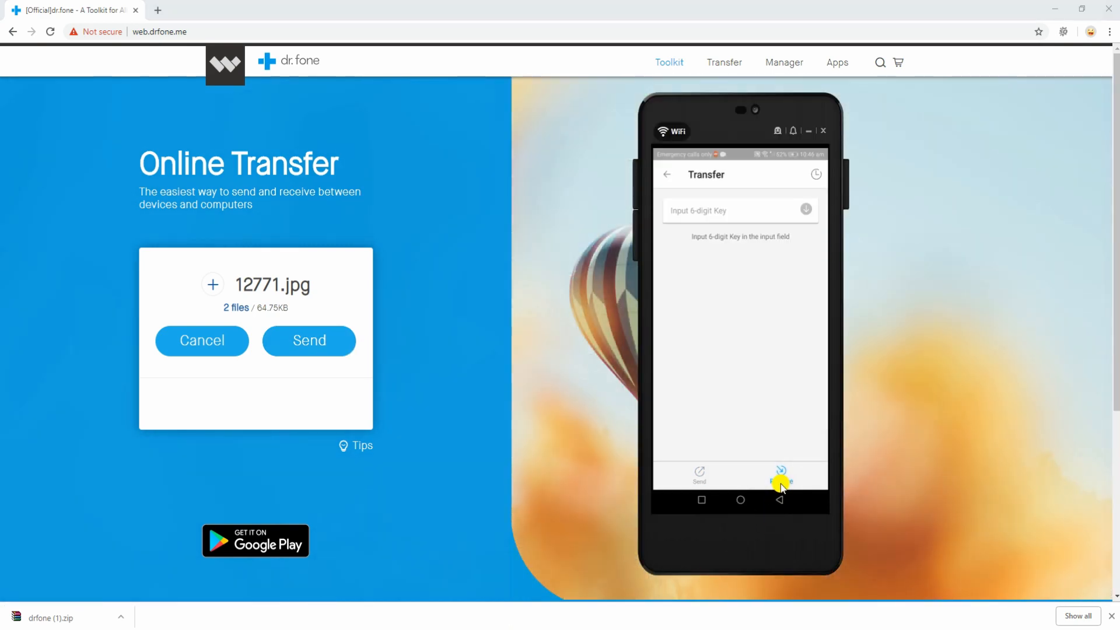
{"action": "left_click", "coordinate": [309, 341]}
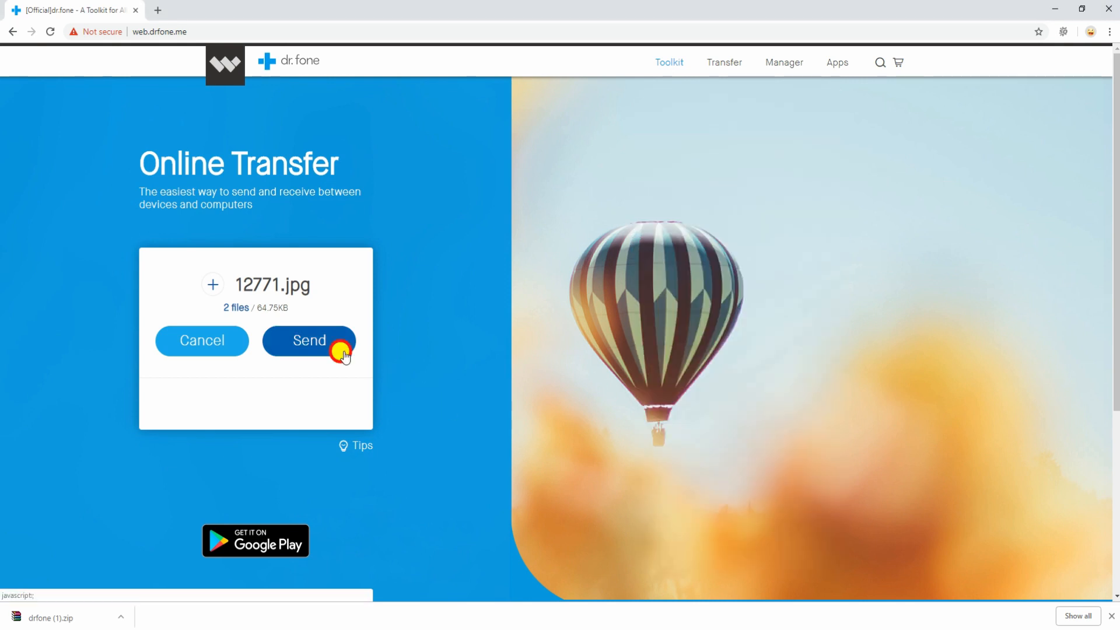
{"action": "left_click", "coordinate": [309, 340]}
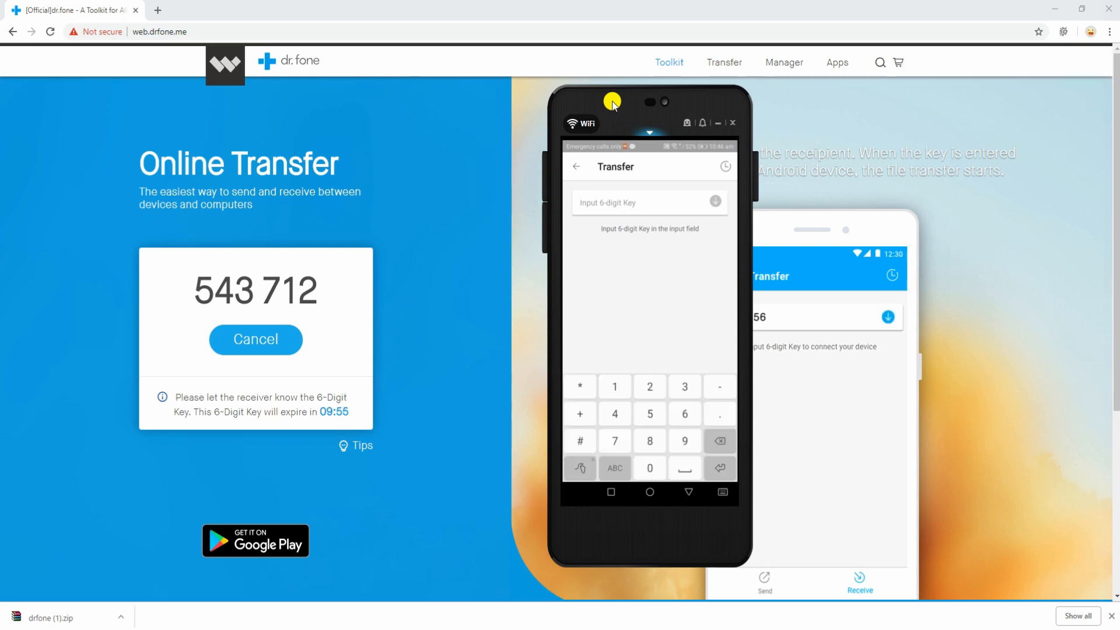
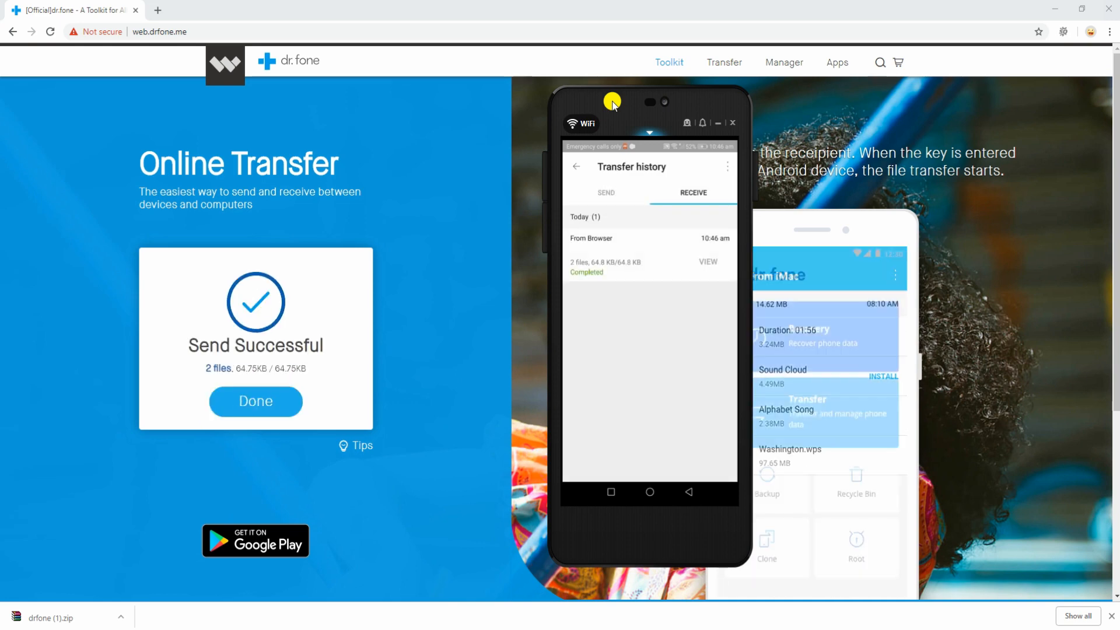
{"action": "left_click", "coordinate": [270, 401]}
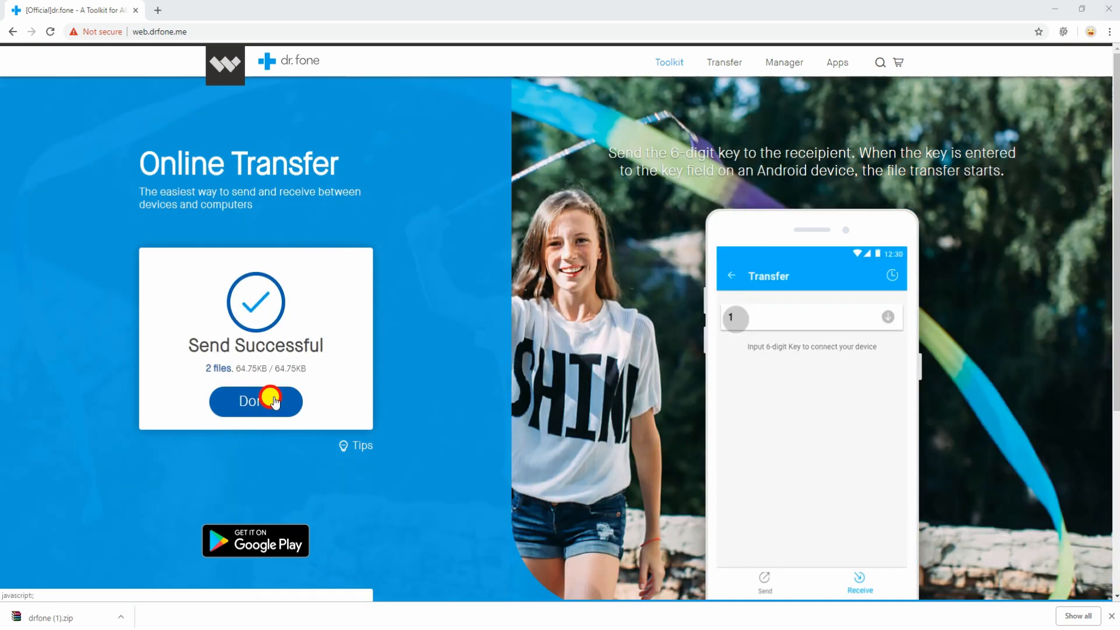